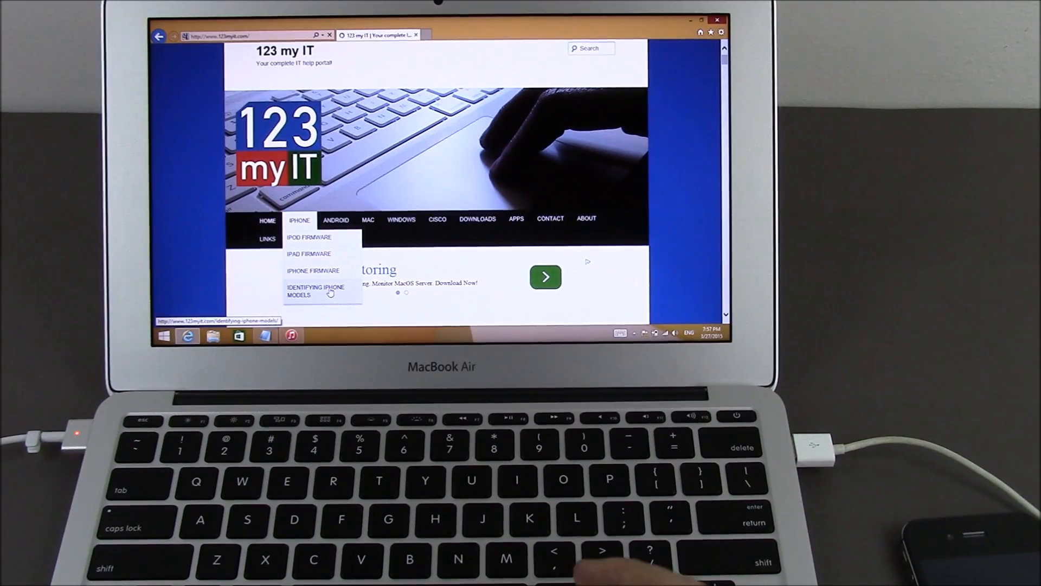
- Go to the Identifying iPhone Models page and scroll down to the iPhone 4s model numbers
left_click(316, 291)
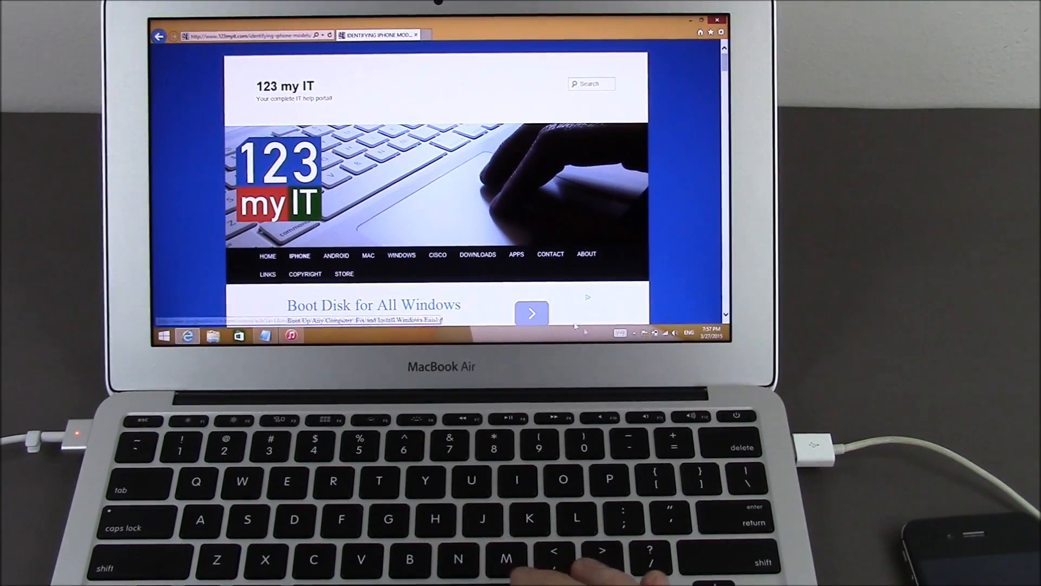
scroll("down", 3)
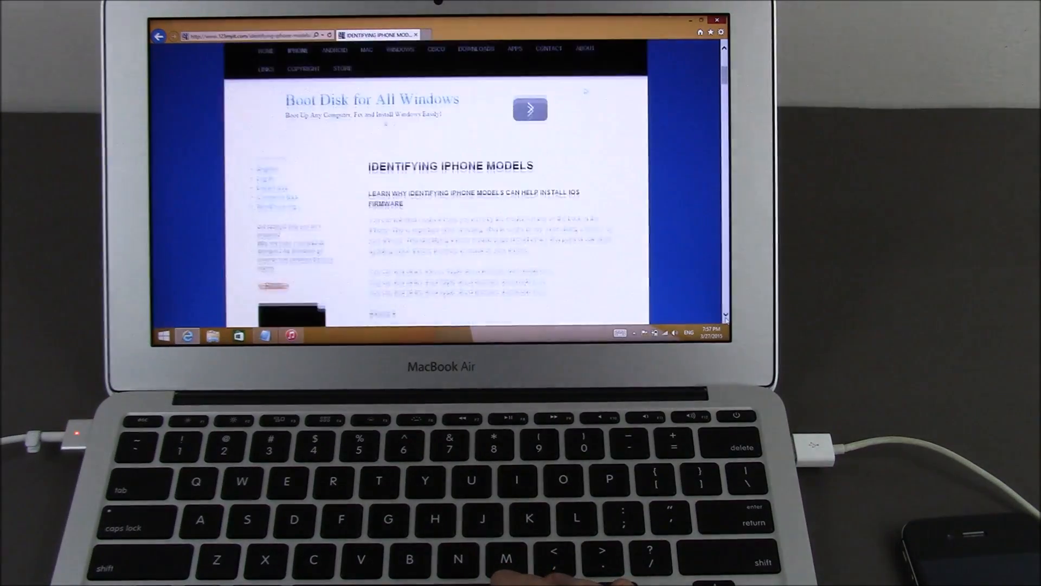
scroll("down", 3)
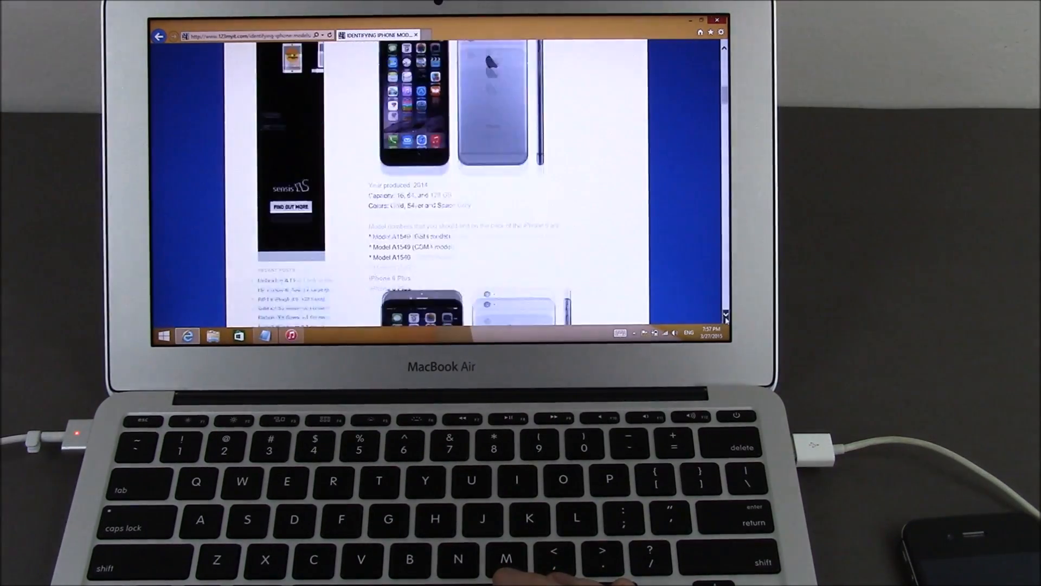
scroll("down", 3)
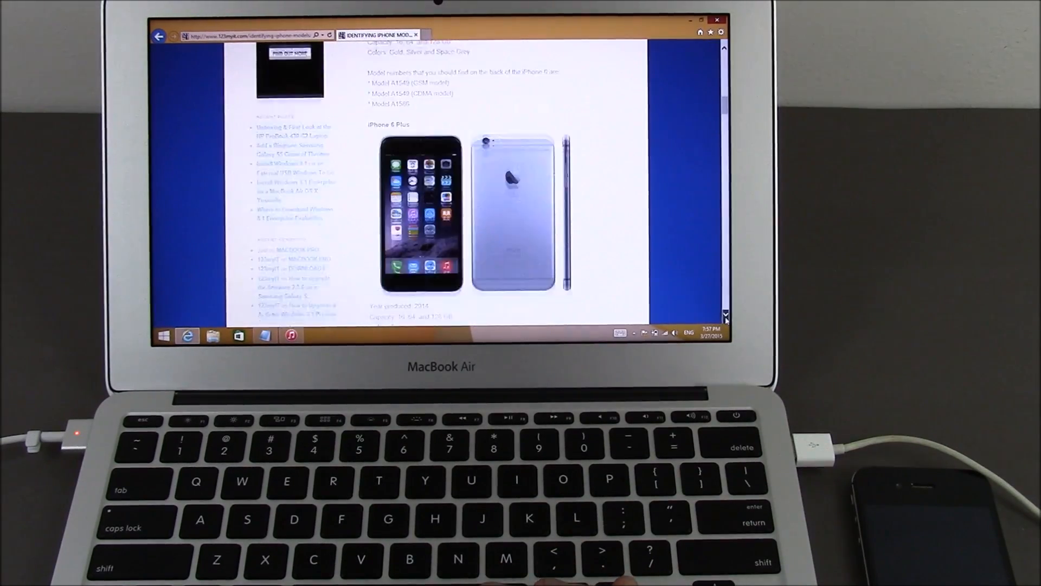
scroll("down", 3)
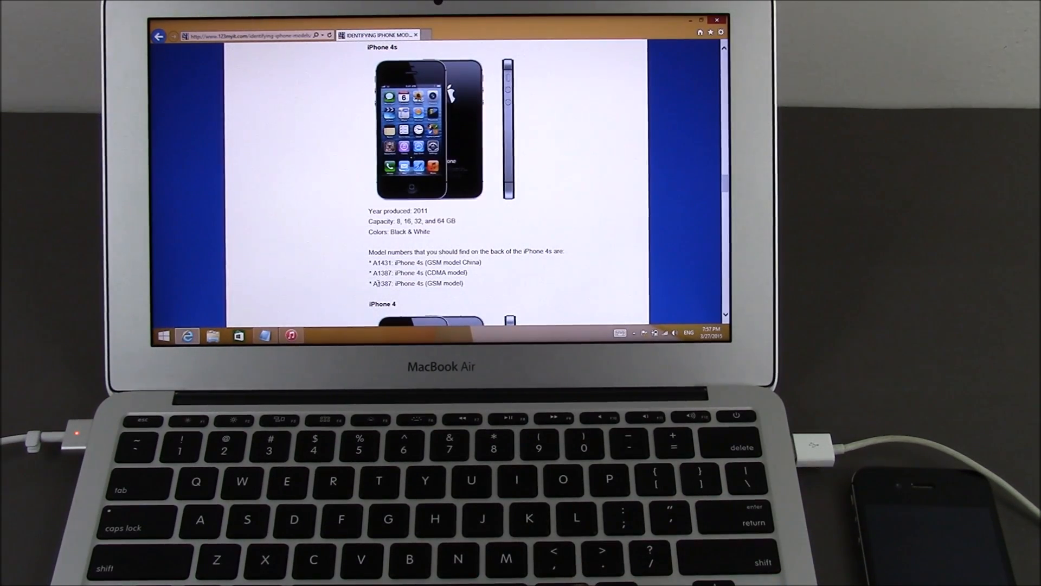
mouse_move(395, 292)
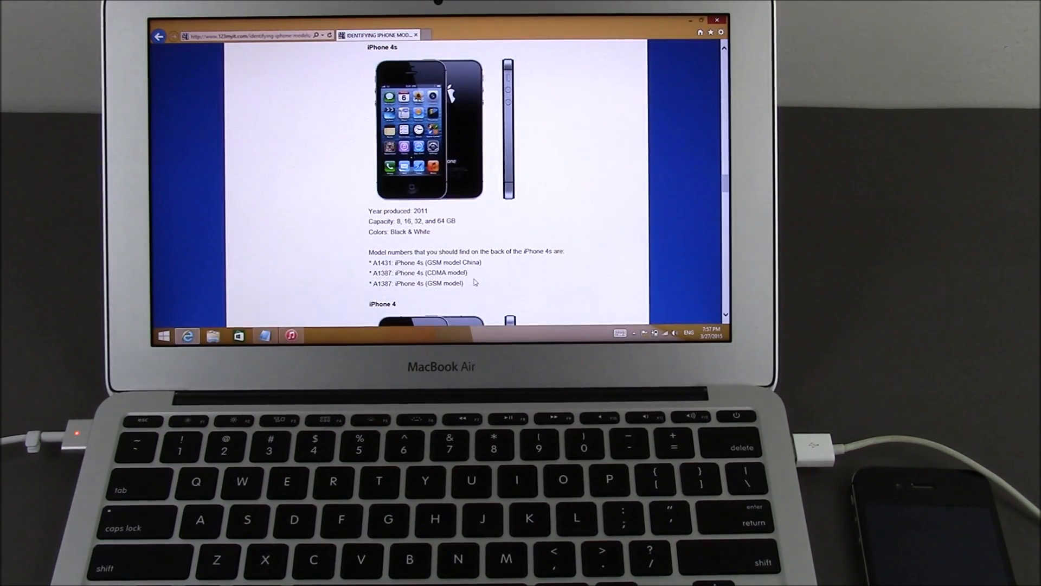
mouse_move(723, 69)
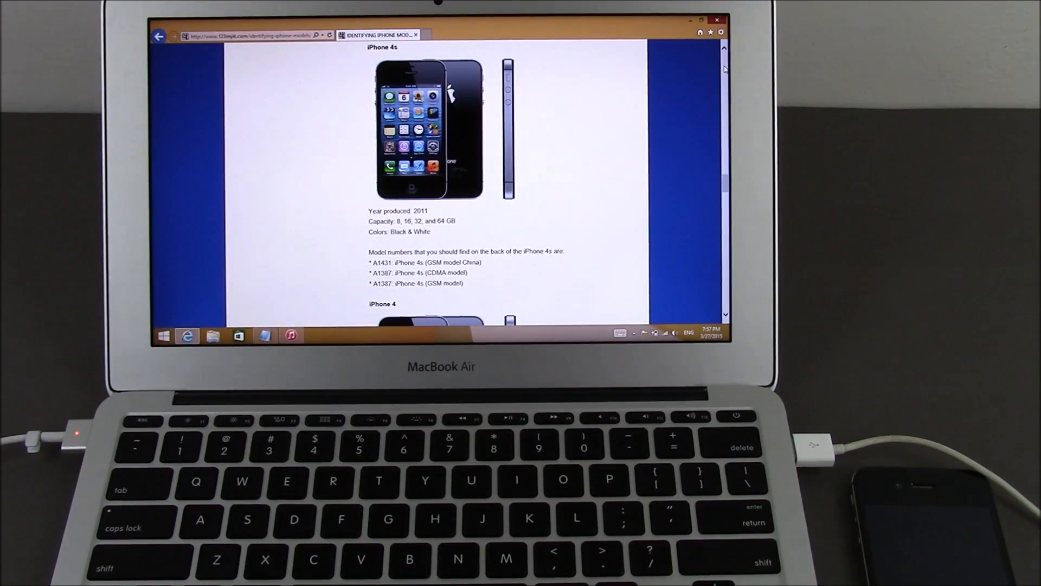
- Go to the iPhone Firmware page and scroll to the Apple iPhone Latest Firmware Downloads list
scroll("up", 3)
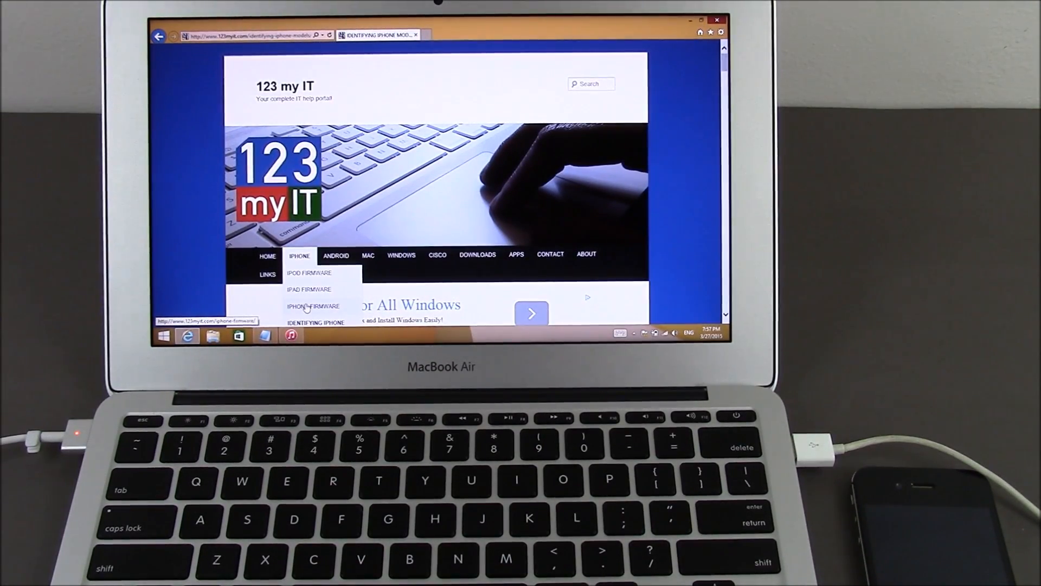
left_click(315, 306)
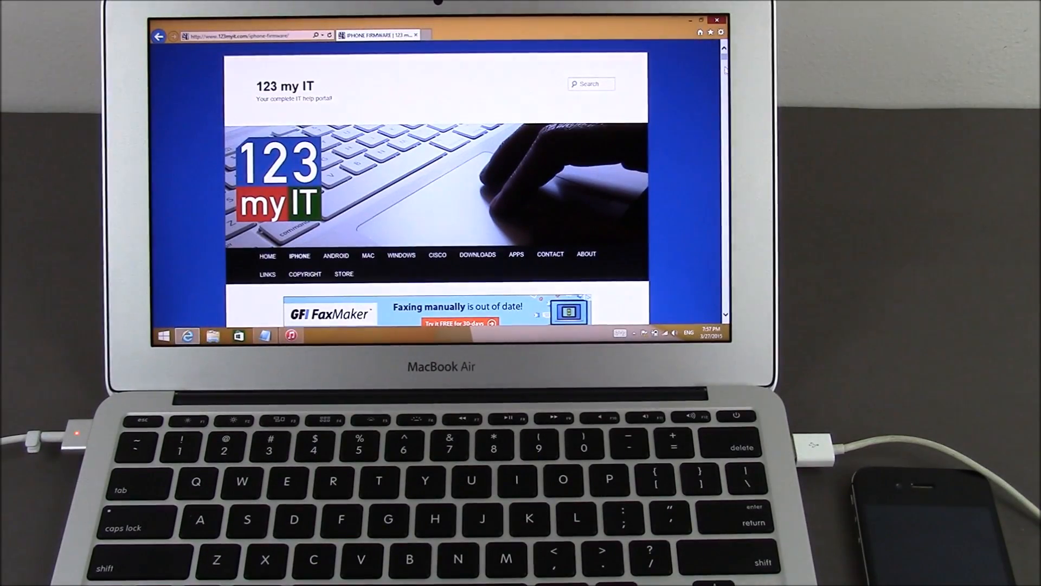
scroll("down", 3)
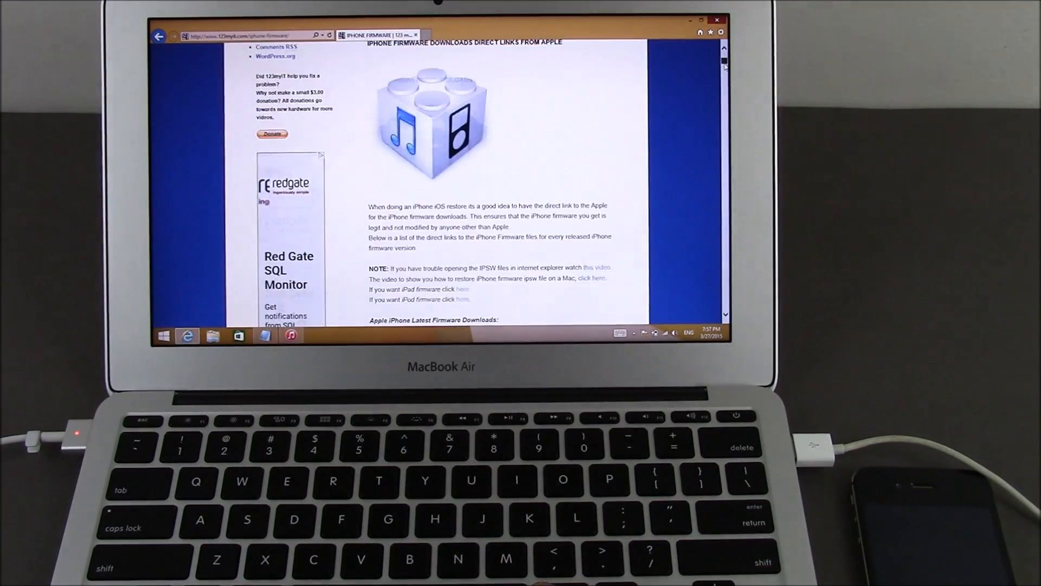
scroll("down", 3)
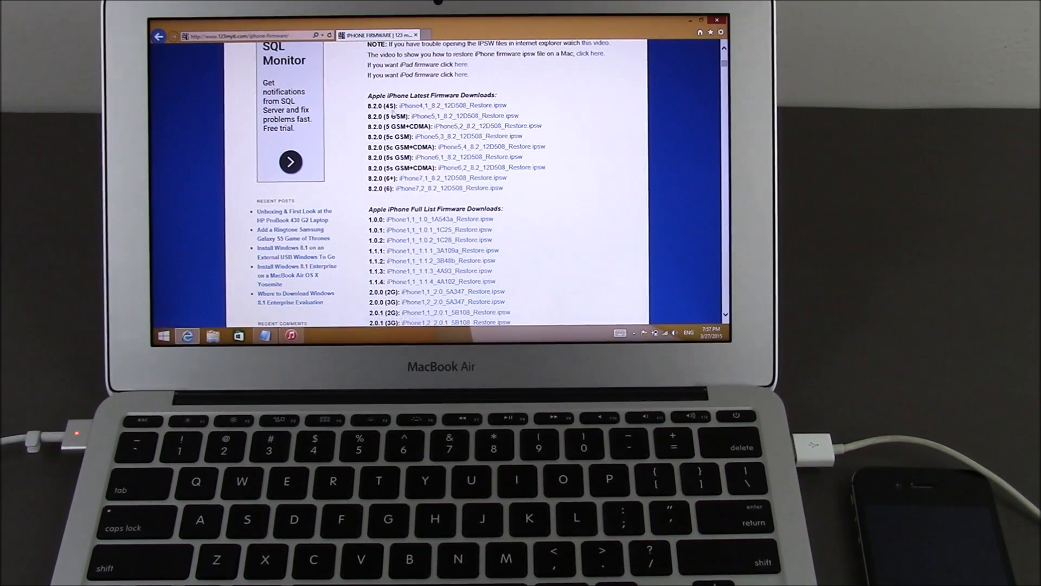
mouse_move(453, 105)
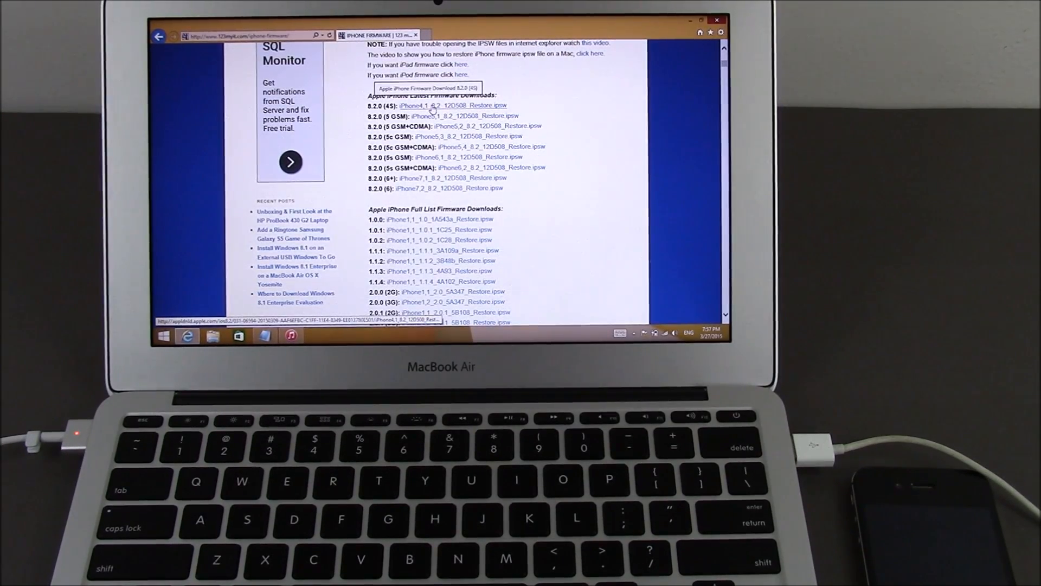
- Download the 8.2.0 iPhone 4S firmware, saving iPhone4,1_8.2_12D508_Restore.ipsw to the Desktop
left_click(453, 106)
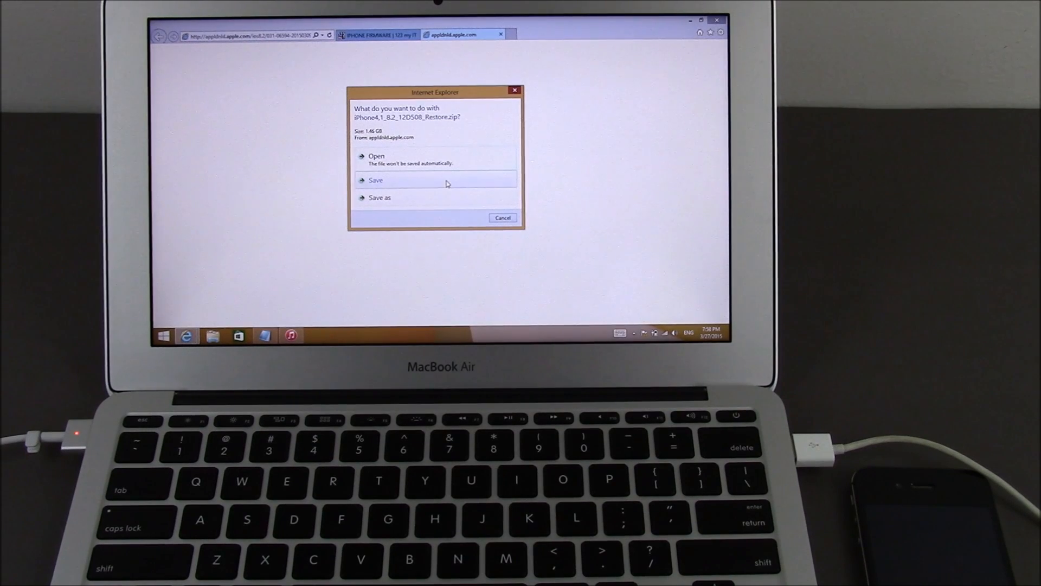
mouse_move(403, 198)
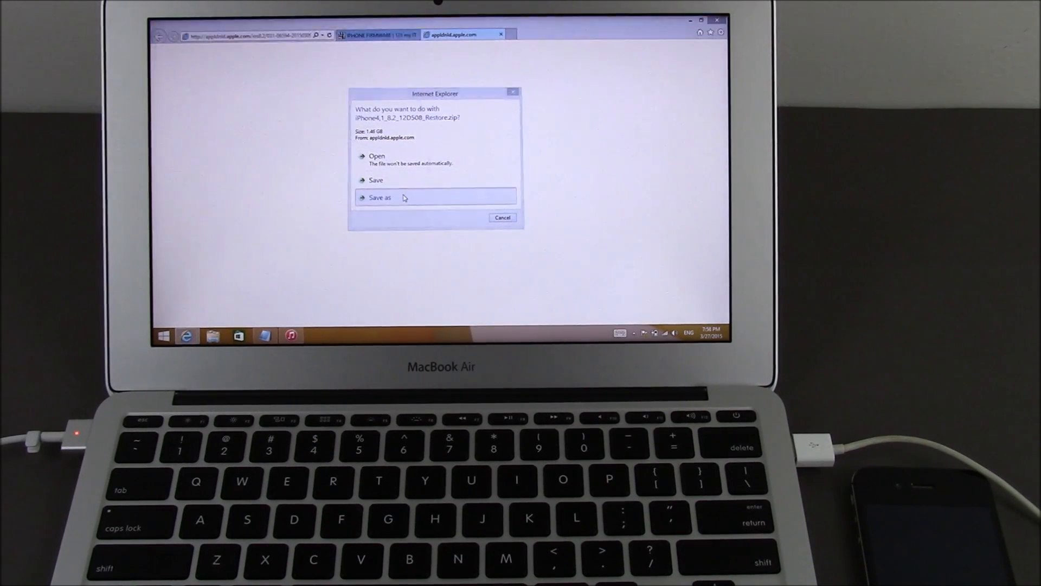
left_click(380, 197)
type("iPhone4,1_8.2_12D508_Restore.ipsw")
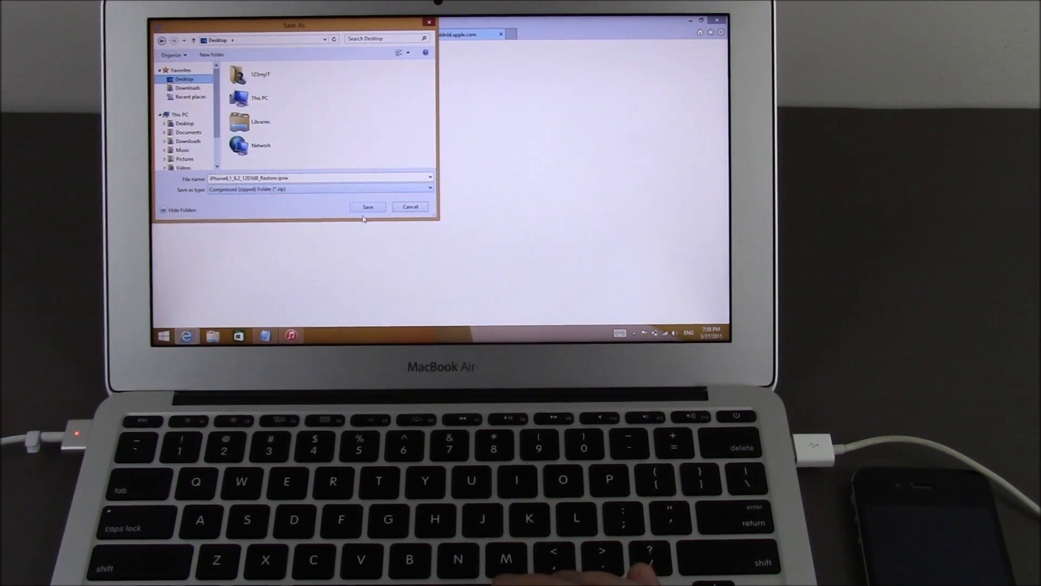
left_click(261, 122)
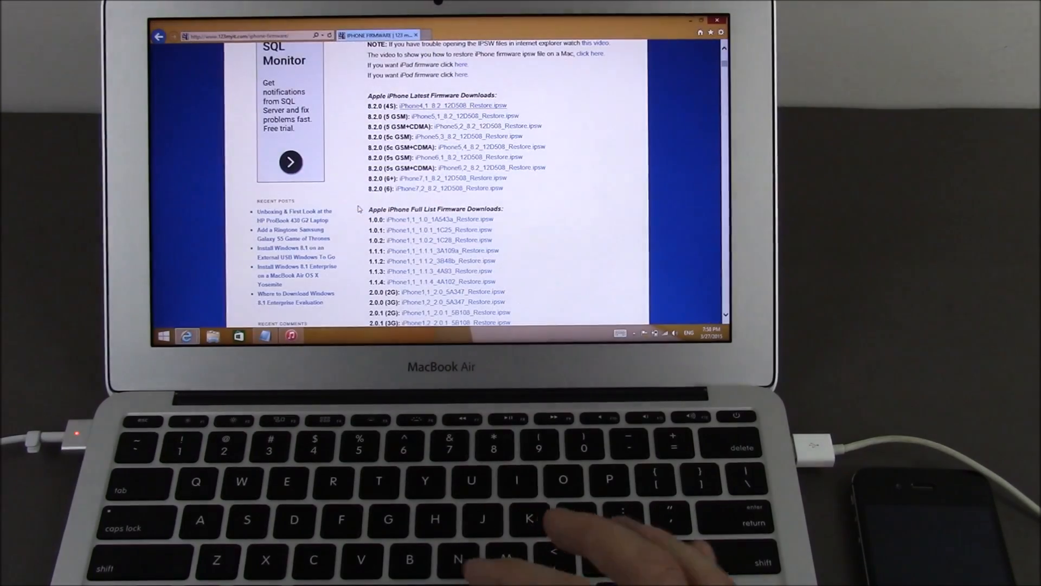
left_click(453, 105)
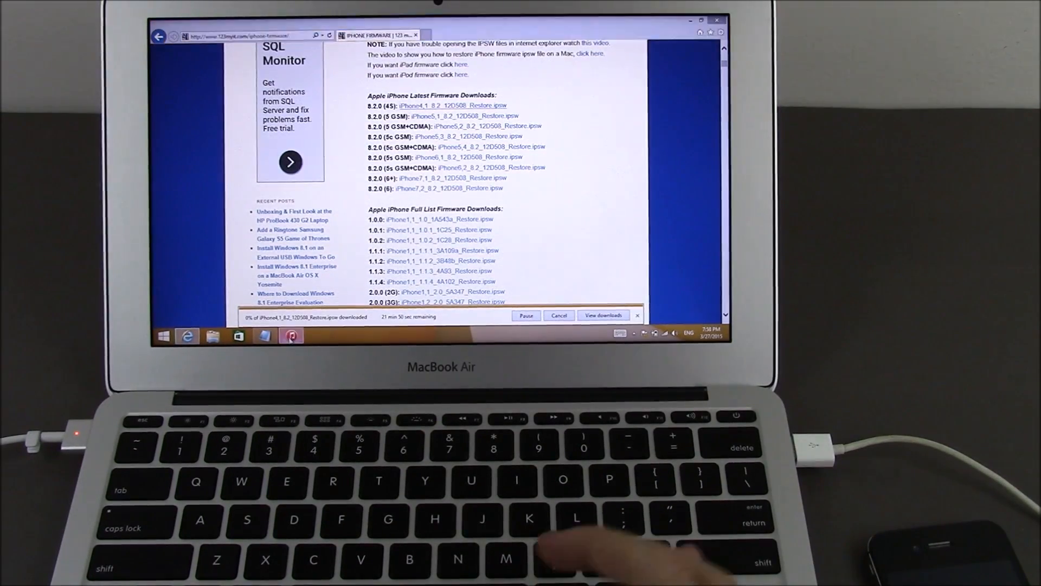
left_click(291, 335)
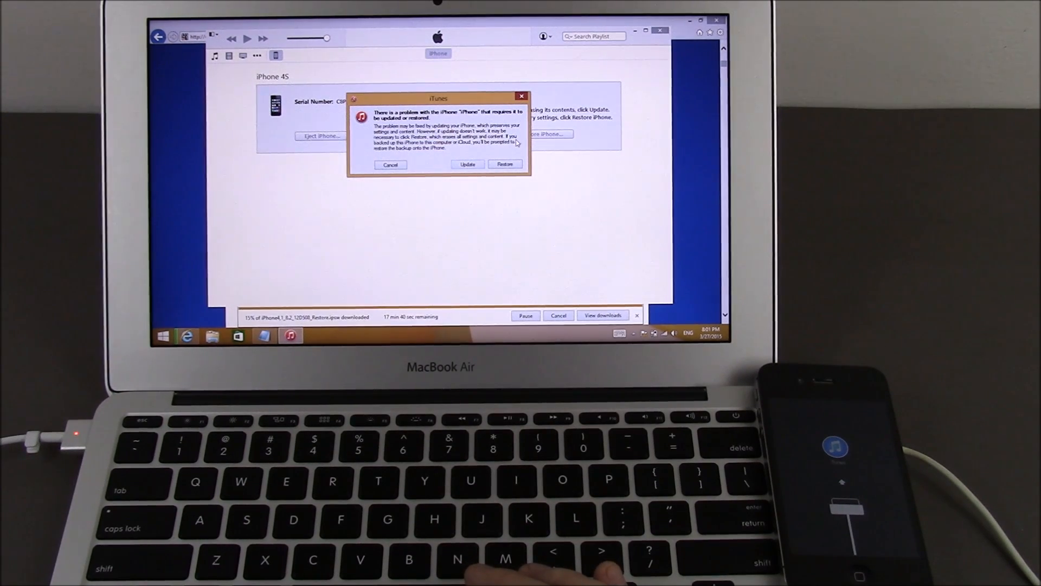
mouse_move(439, 151)
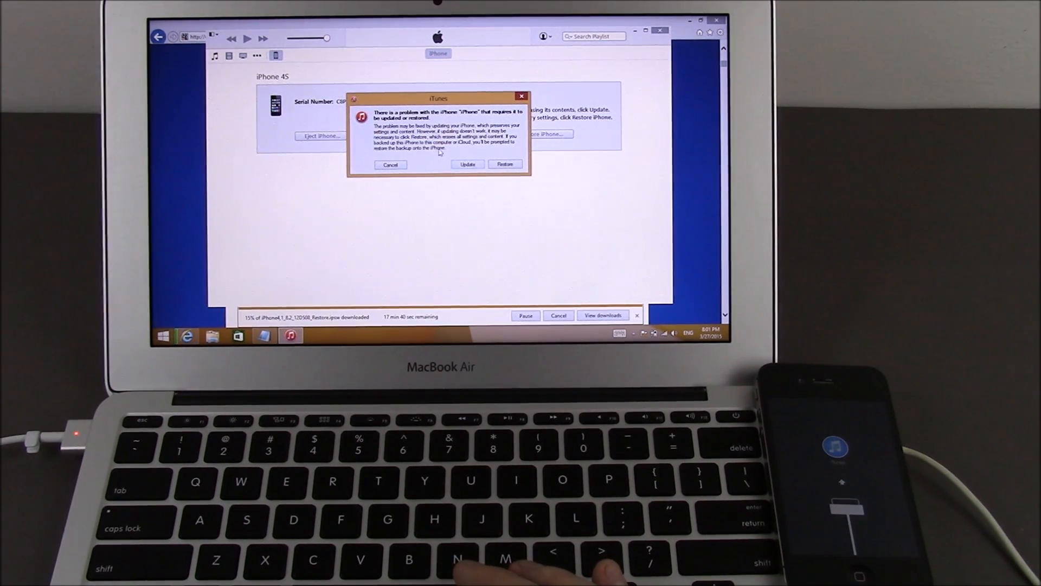
mouse_move(485, 150)
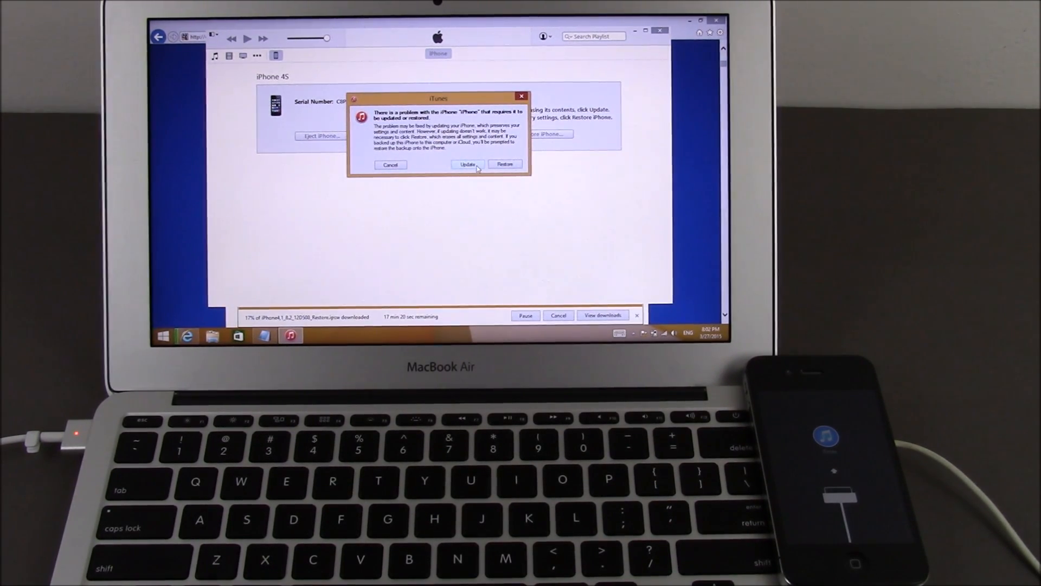
mouse_move(504, 164)
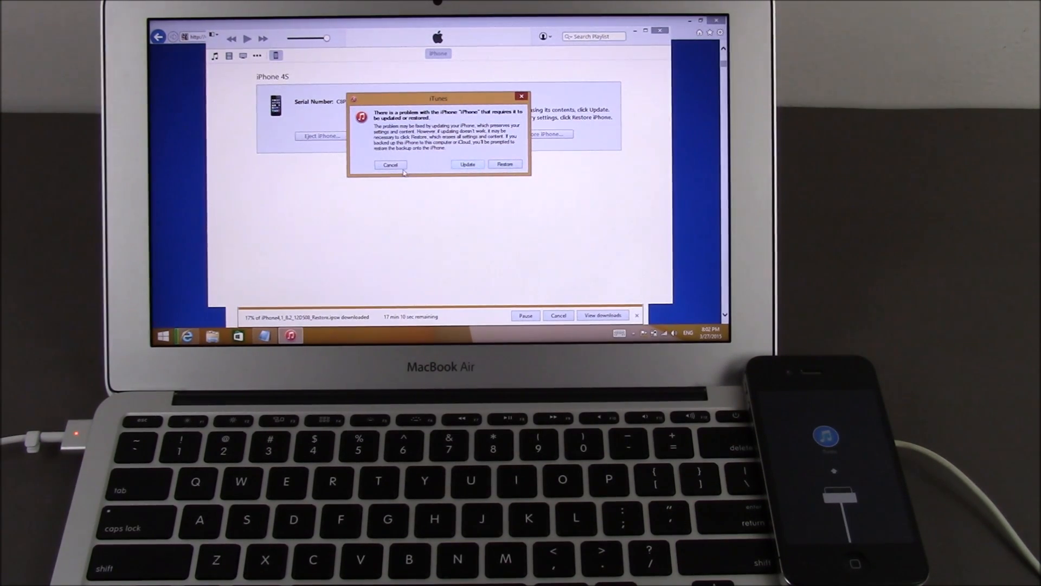
- Cancel the 'There is a problem with the iPhone' prompt without updating or restoring
left_click(391, 165)
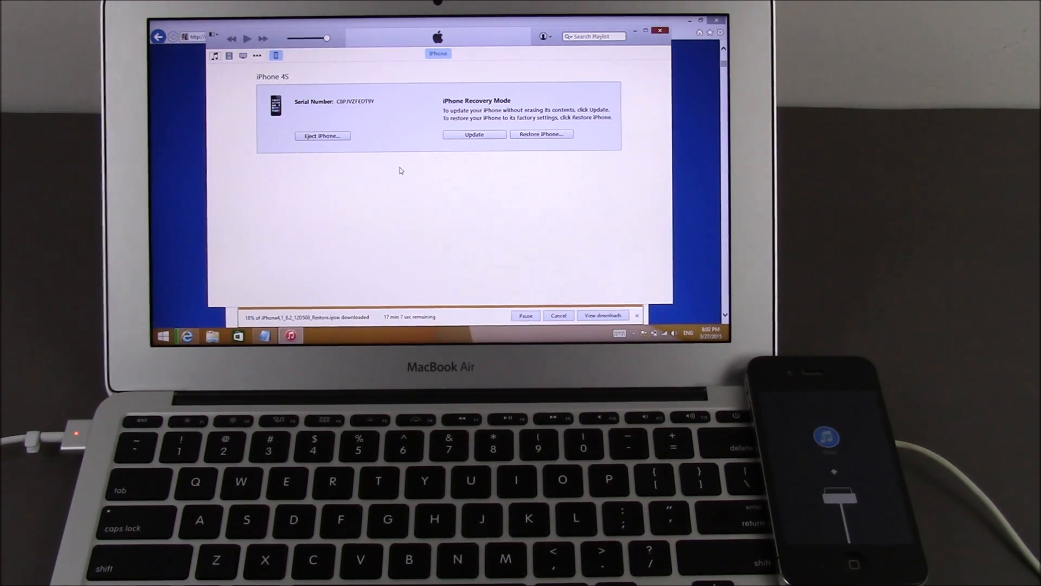
mouse_move(485, 93)
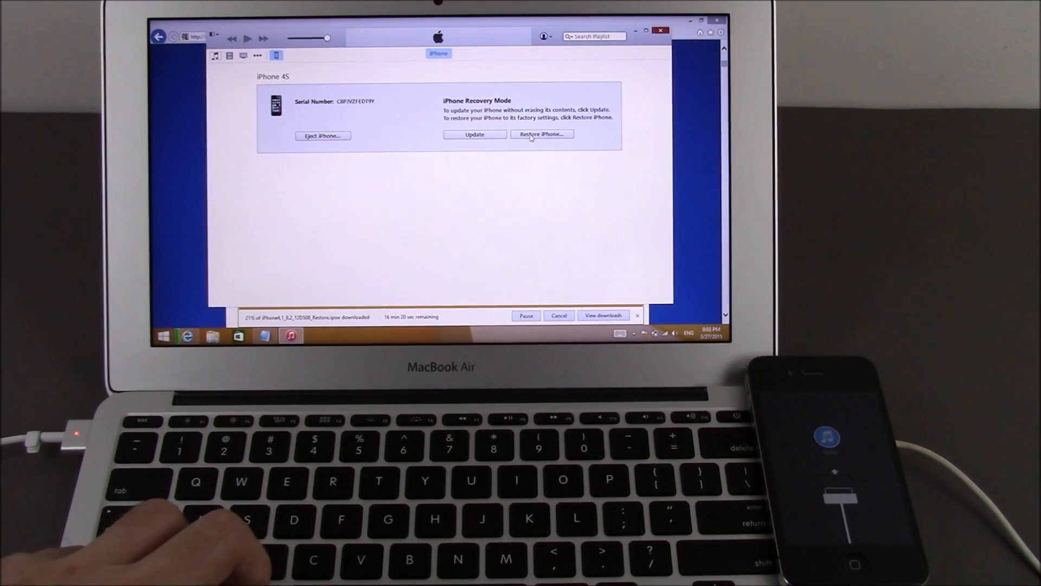
- Shift-click Restore iPhone on the Recovery Mode summary to choose a firmware file manually
left_click(542, 133)
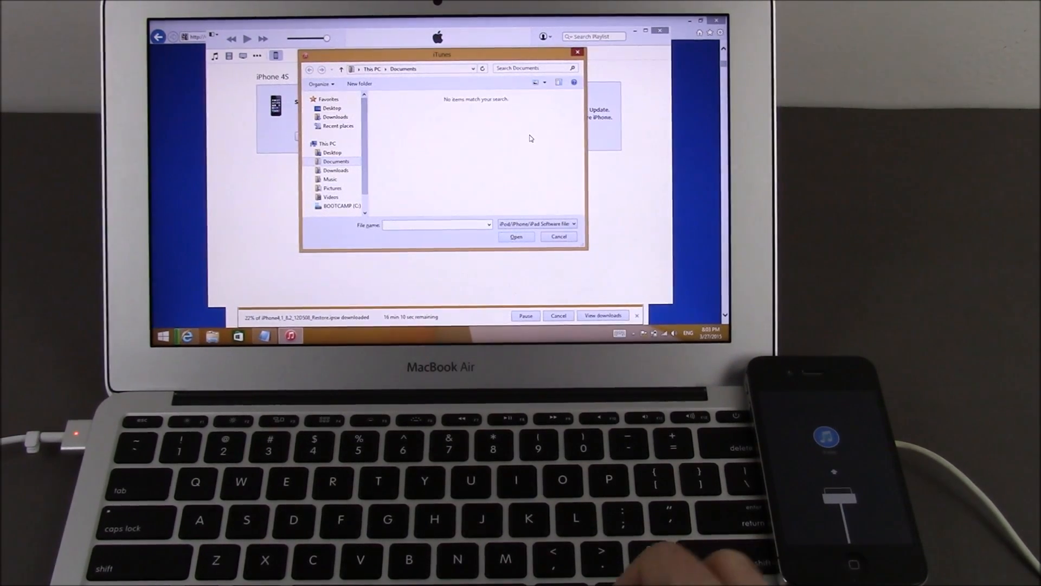
- Select the downloaded .ipsw restore file from the Desktop as the iPhone software to restore from
left_click(332, 108)
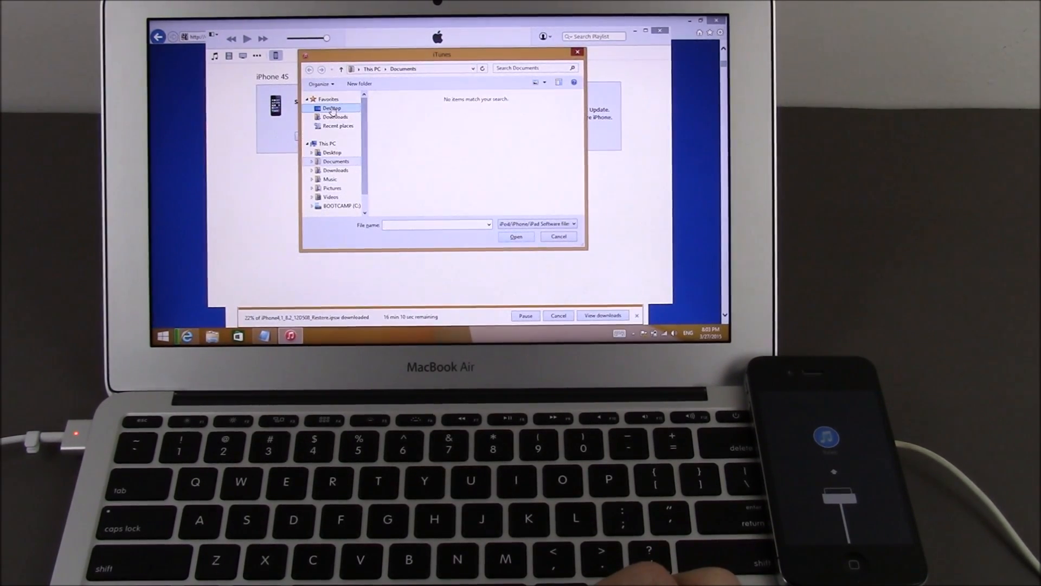
left_click(332, 107)
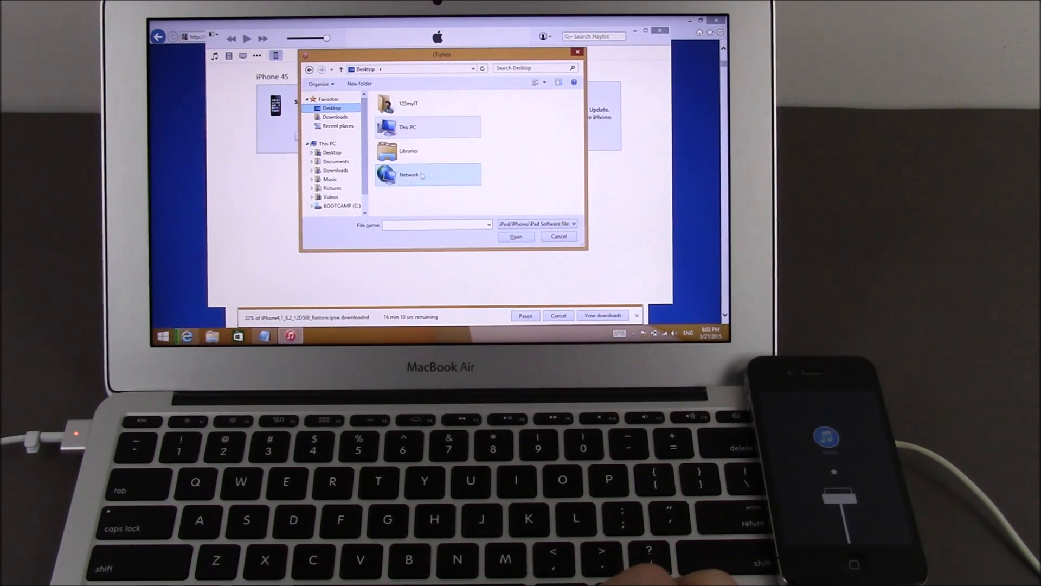
mouse_move(375, 206)
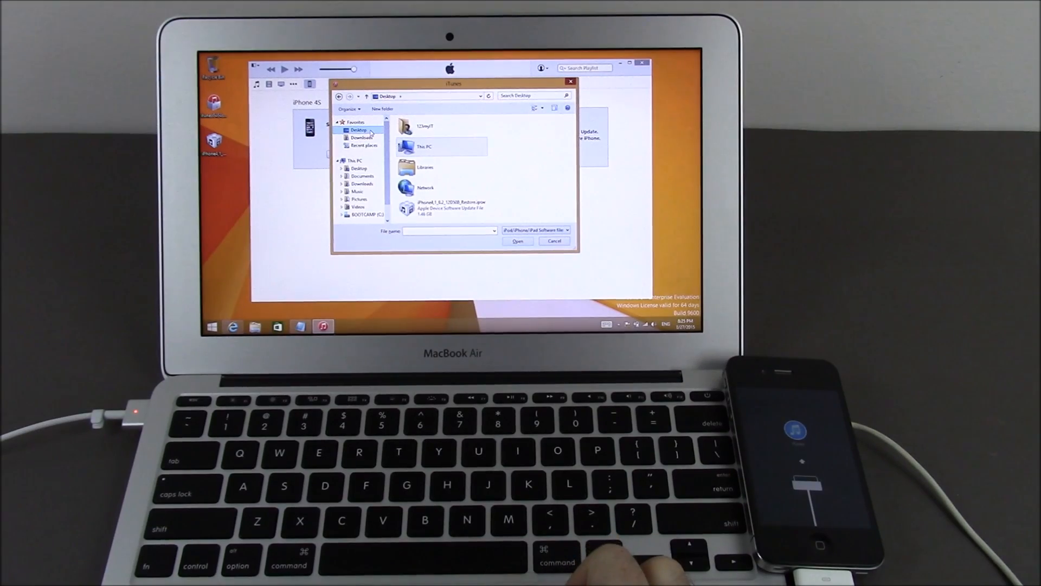
left_click(448, 206)
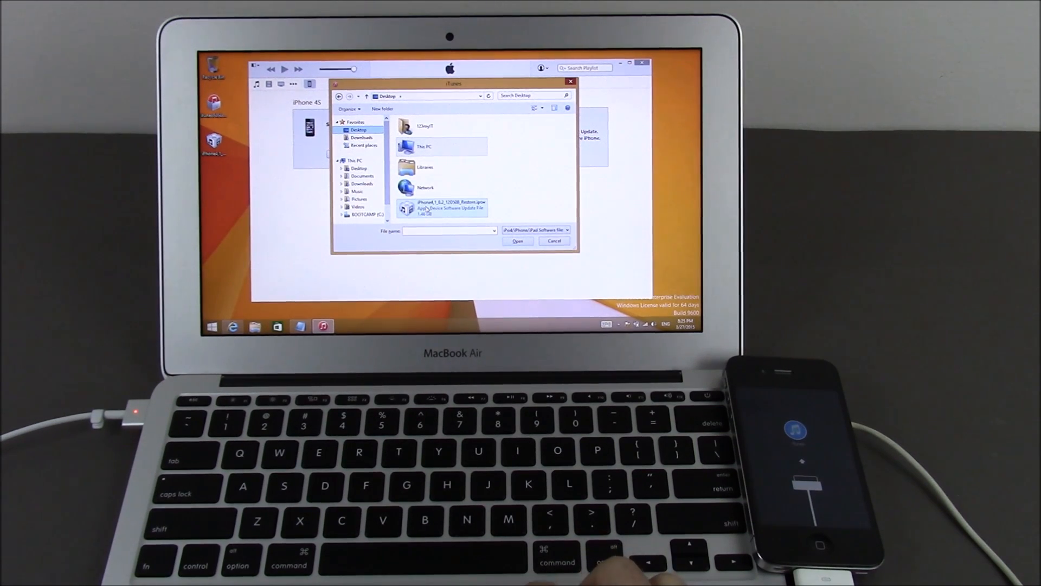
mouse_move(444, 208)
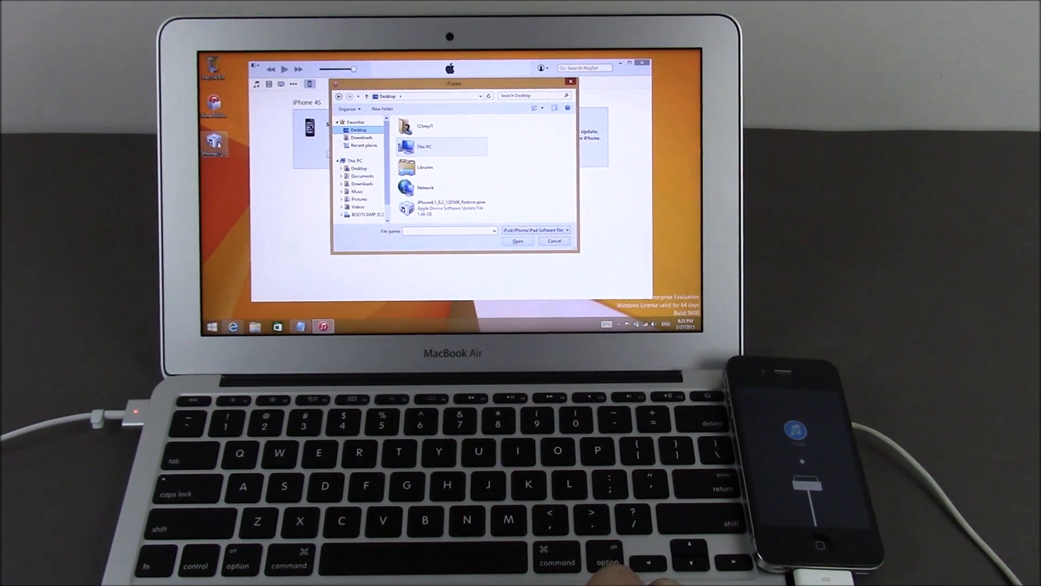
left_click(448, 208)
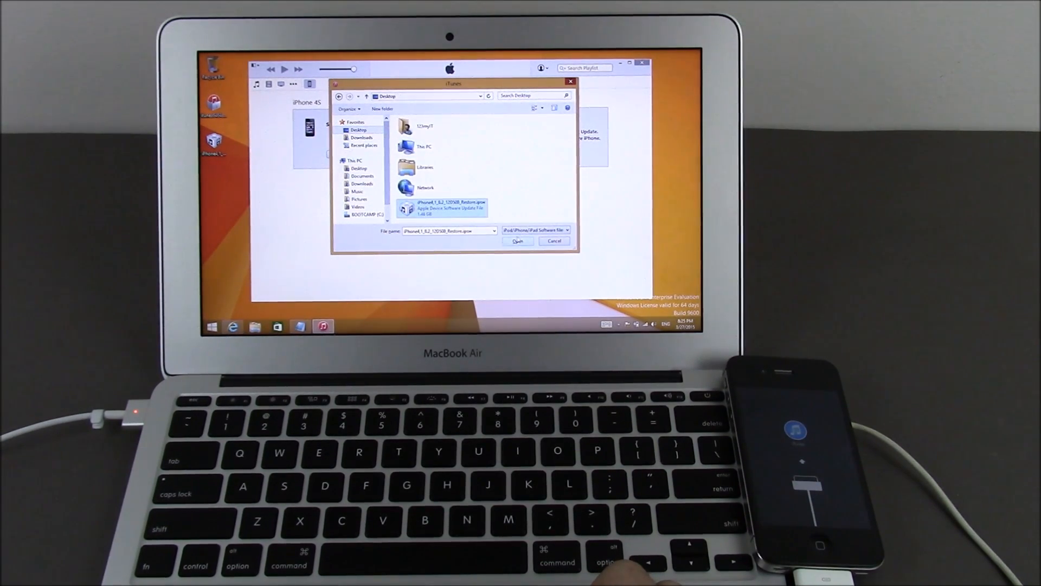
left_click(517, 241)
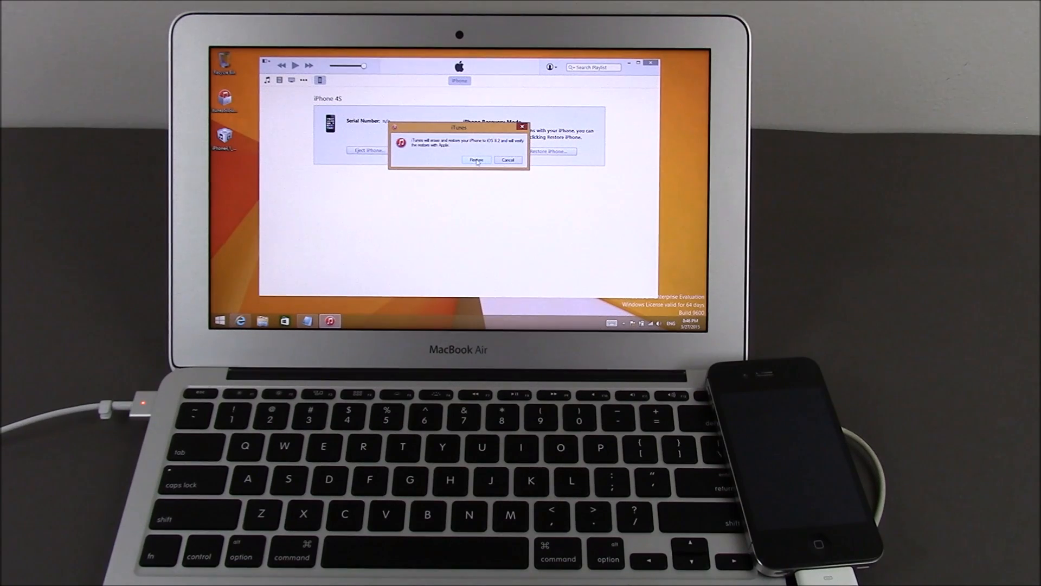
- Confirm erasing and restoring the iPhone to iOS 8.2 factory settings
left_click(475, 161)
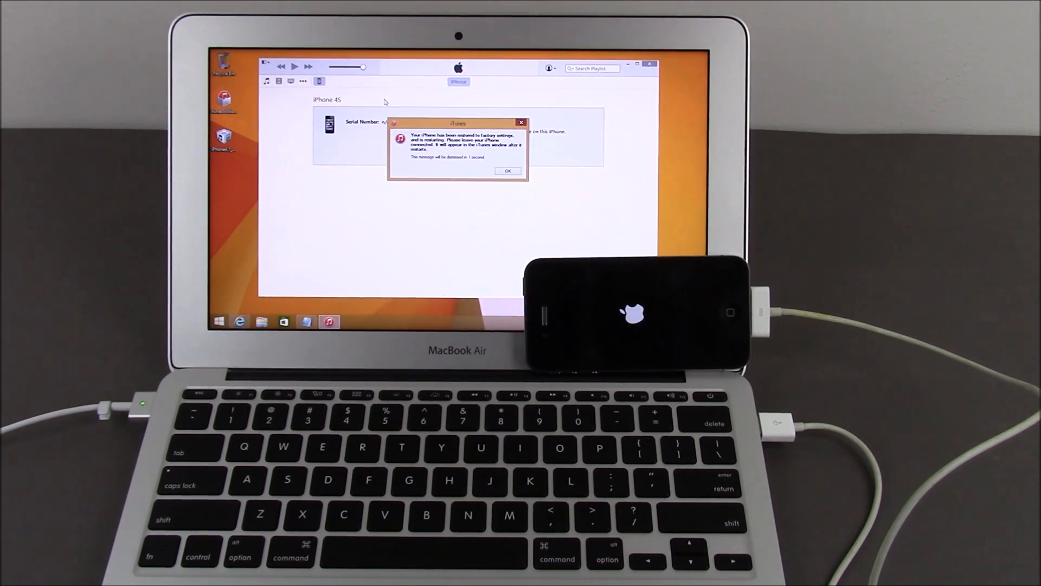
- Acknowledge the restore-complete message and go to the restarting iPhone's device page
left_click(508, 170)
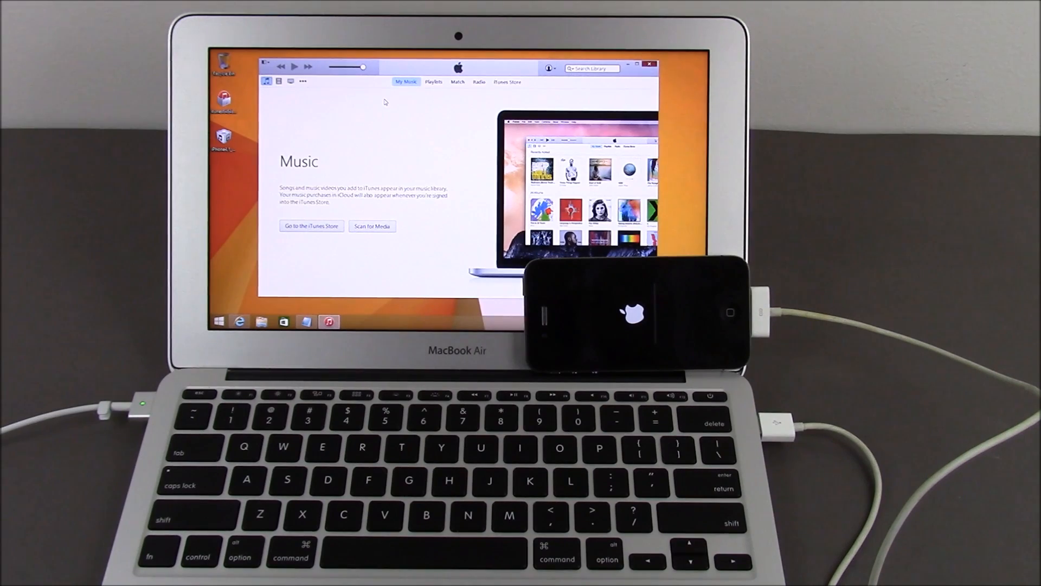
left_click(319, 81)
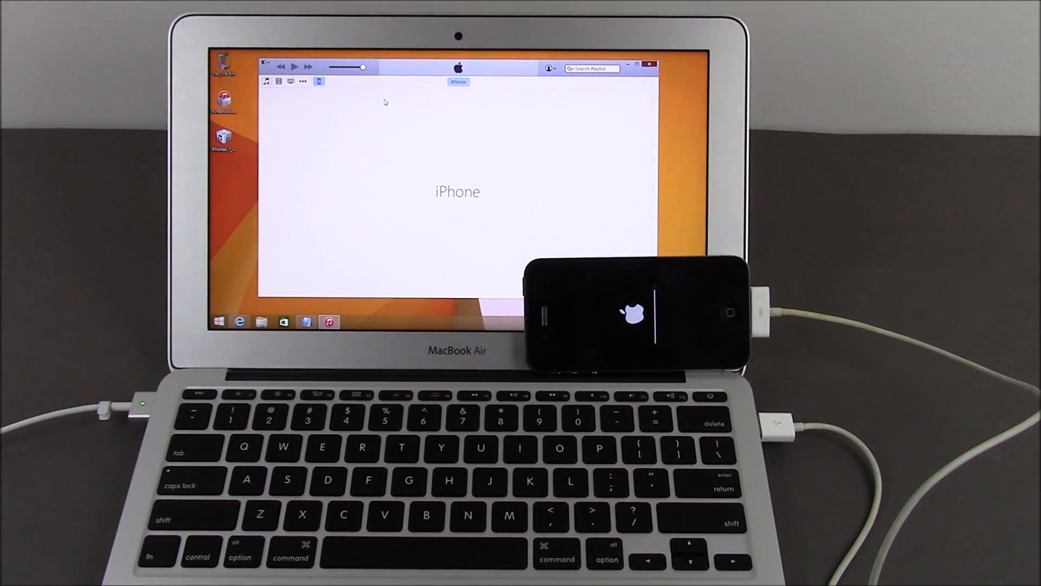